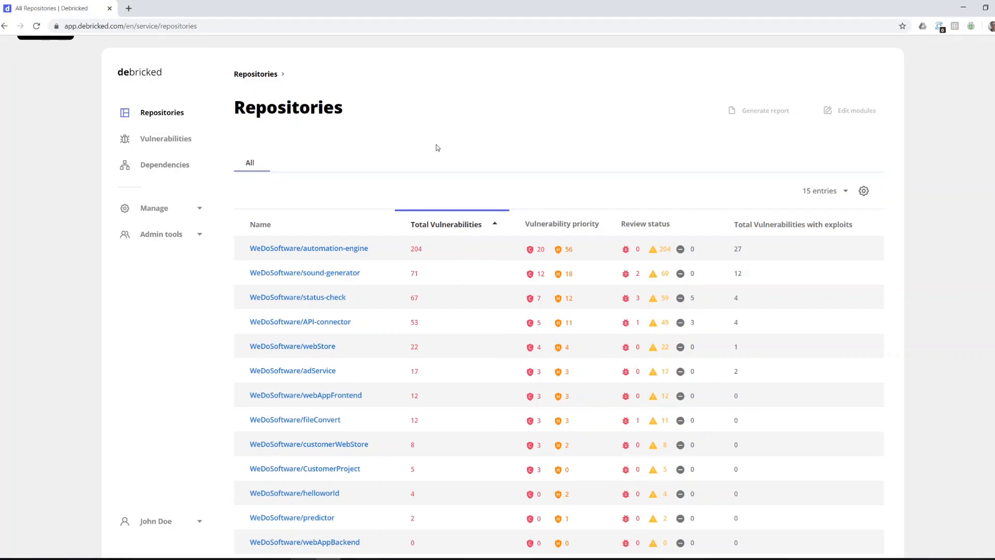
mouse_move(439, 148)
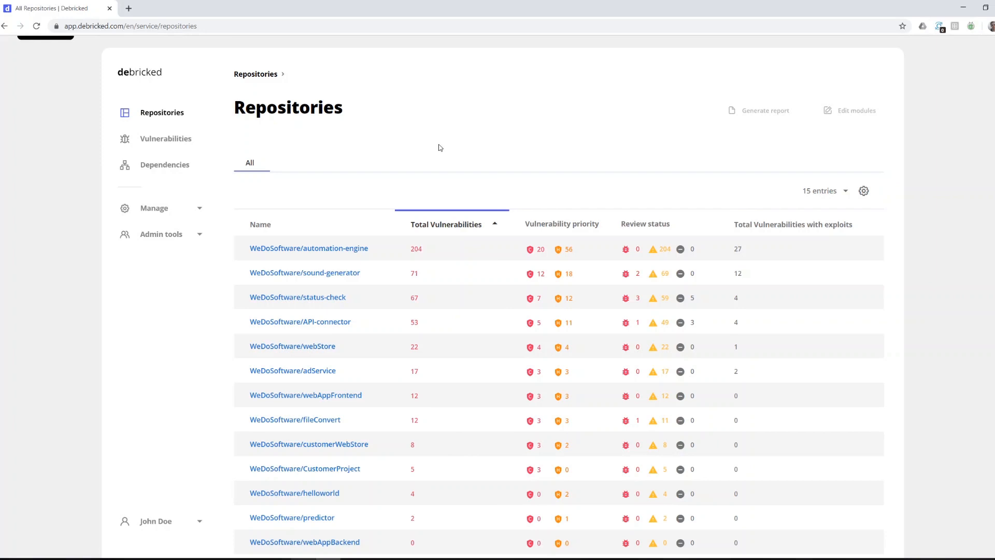
mouse_move(438, 144)
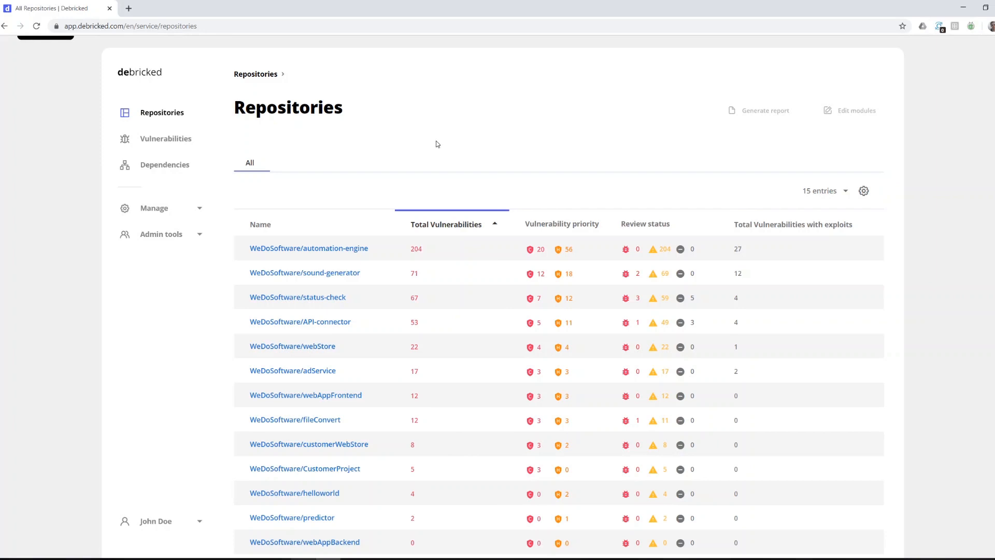
mouse_move(426, 150)
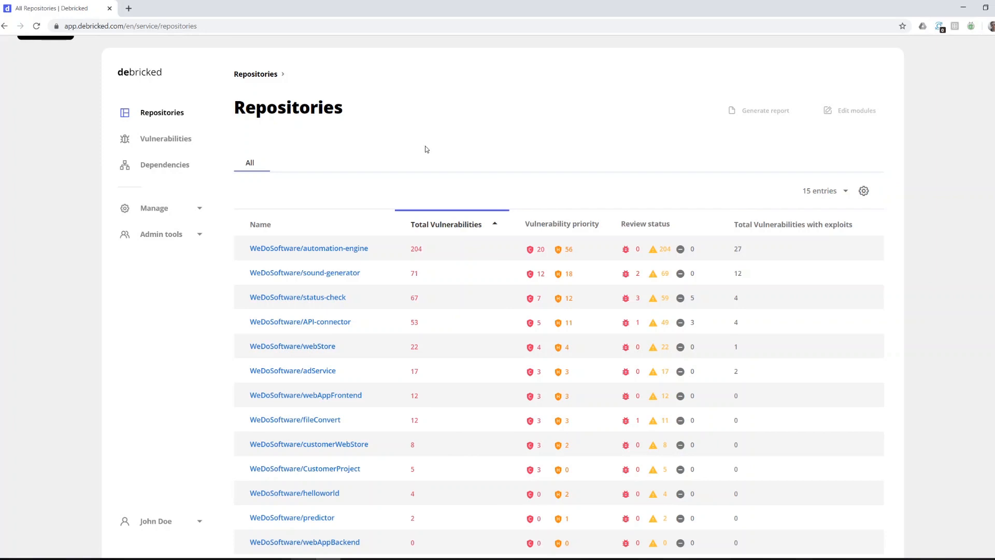
mouse_move(259, 145)
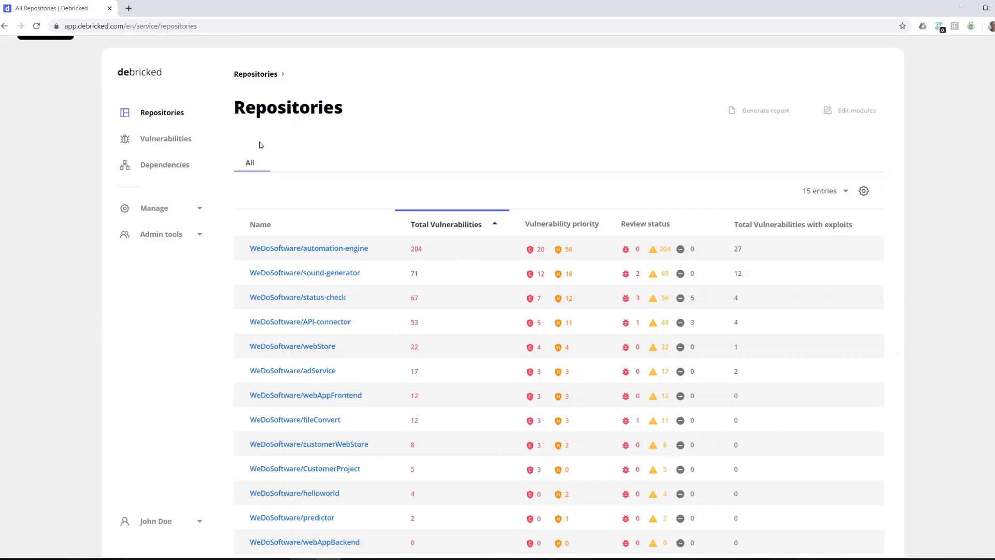
mouse_move(184, 121)
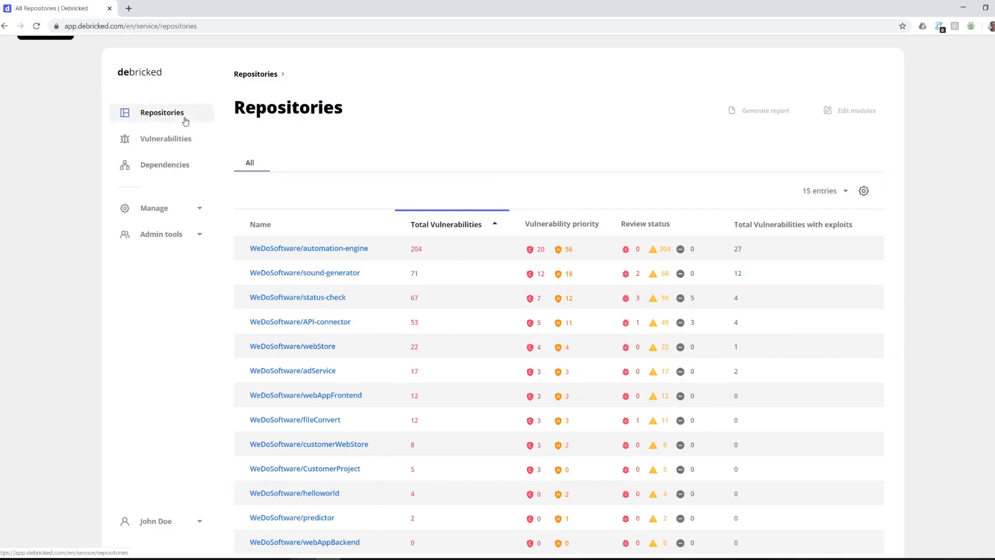
mouse_move(165, 138)
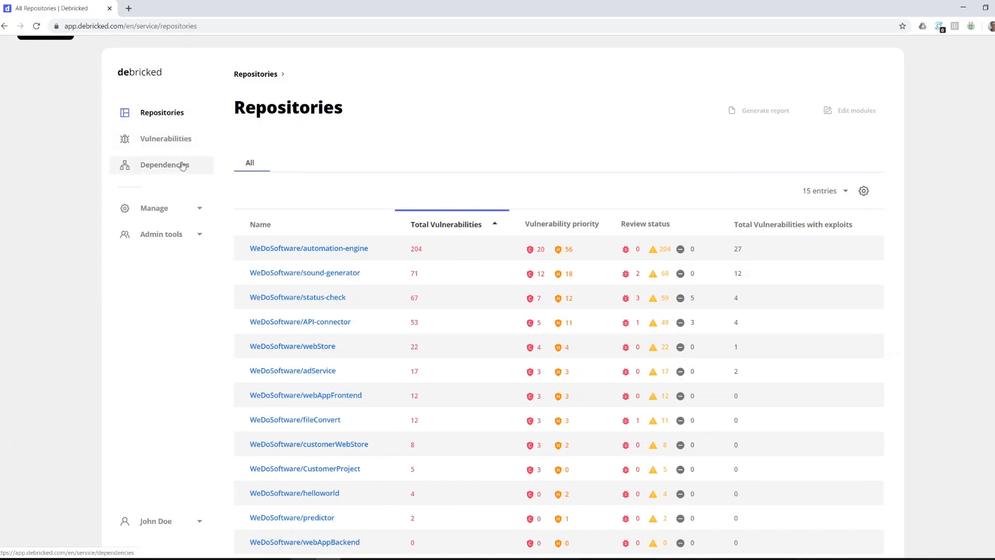
mouse_move(199, 165)
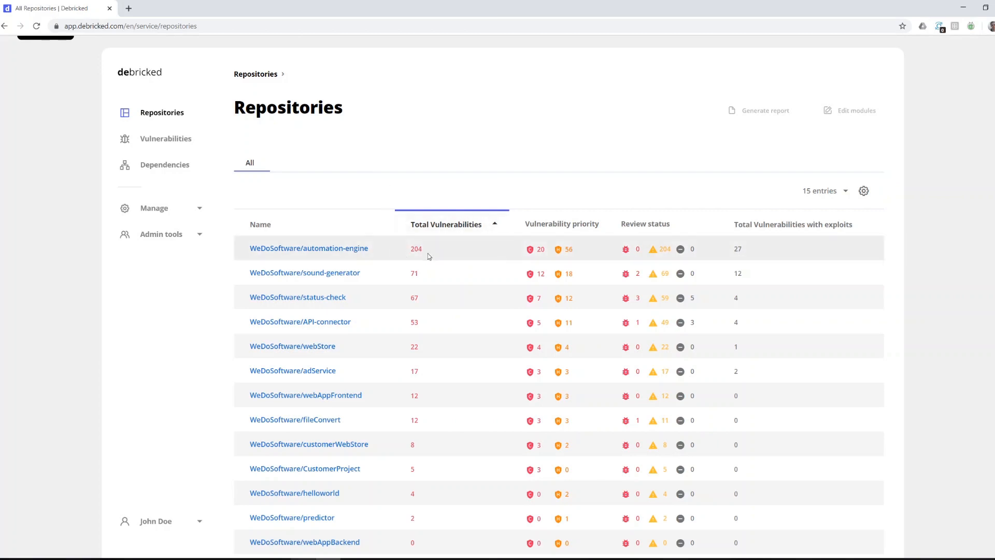
mouse_move(559, 249)
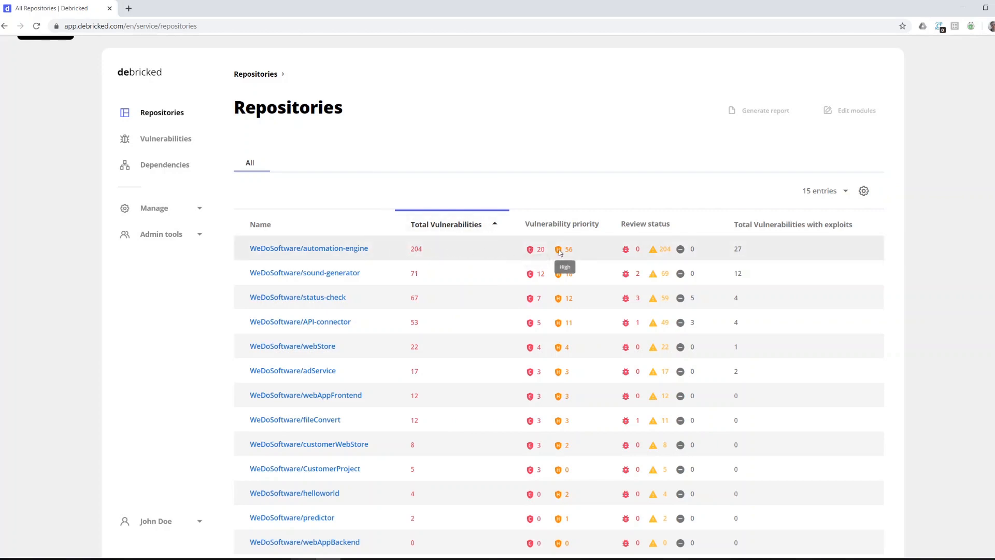
mouse_move(687, 230)
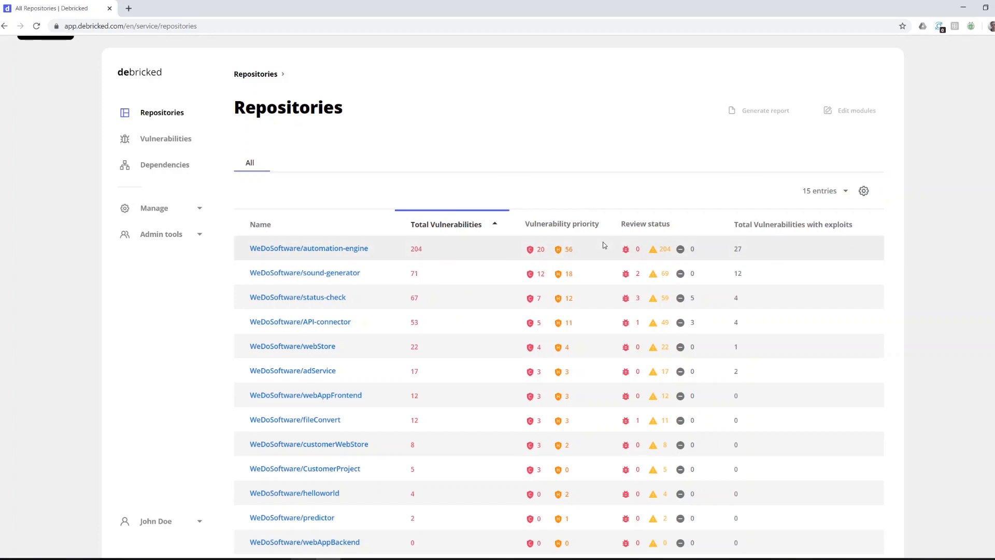
mouse_move(606, 247)
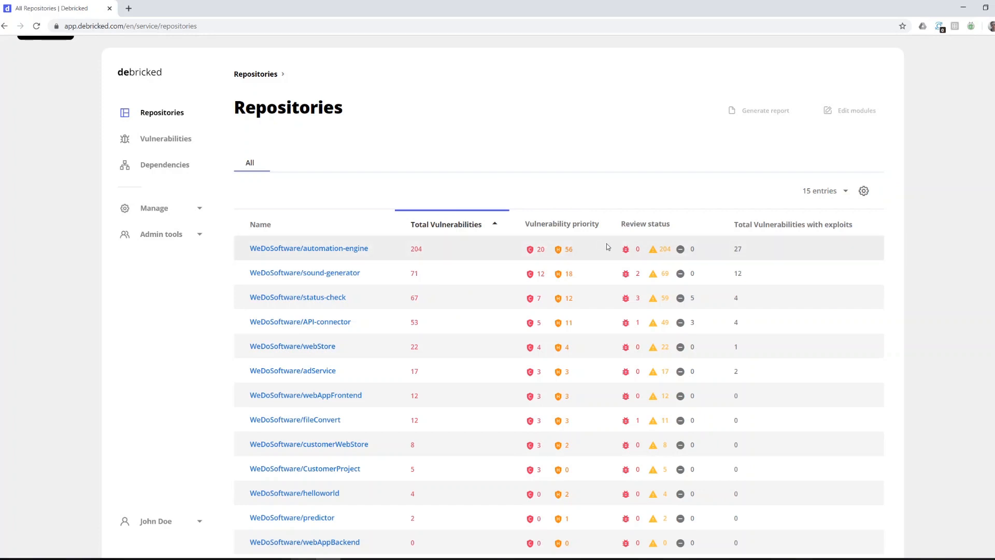
mouse_move(298, 298)
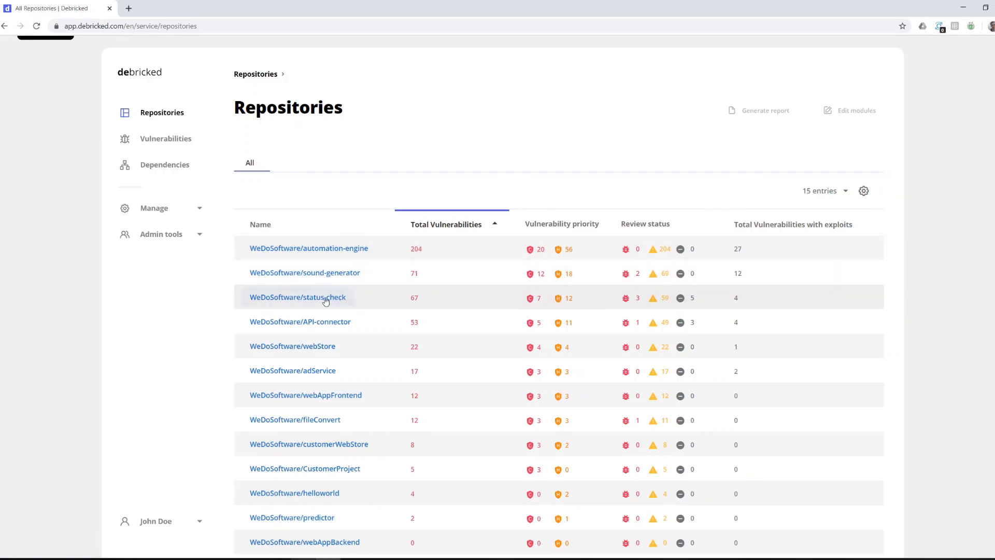
Go to WeDoSoftware/status-check's Vulnerabilities list and select the CVE-2017-16042 link
left_click(297, 298)
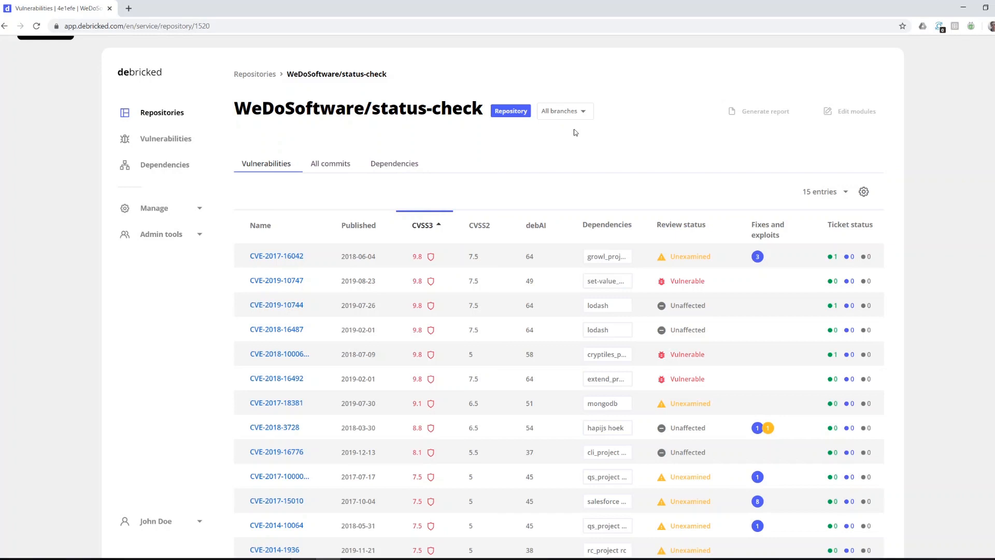
left_click(563, 111)
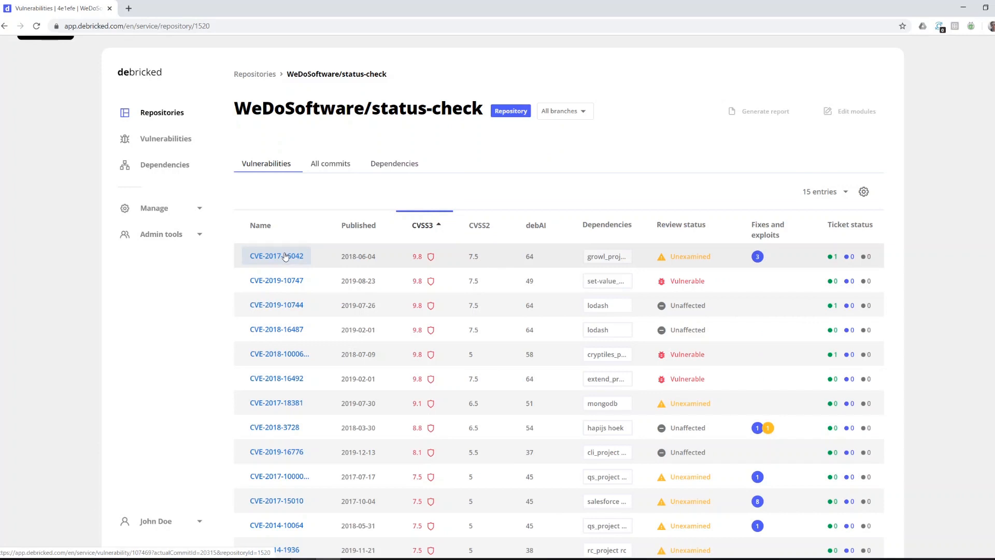
mouse_move(427, 243)
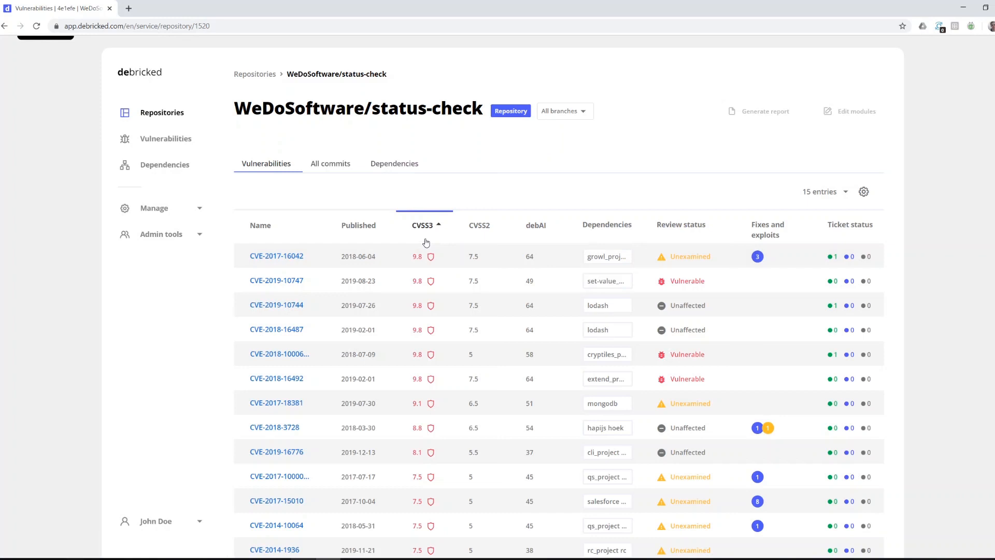
mouse_move(479, 241)
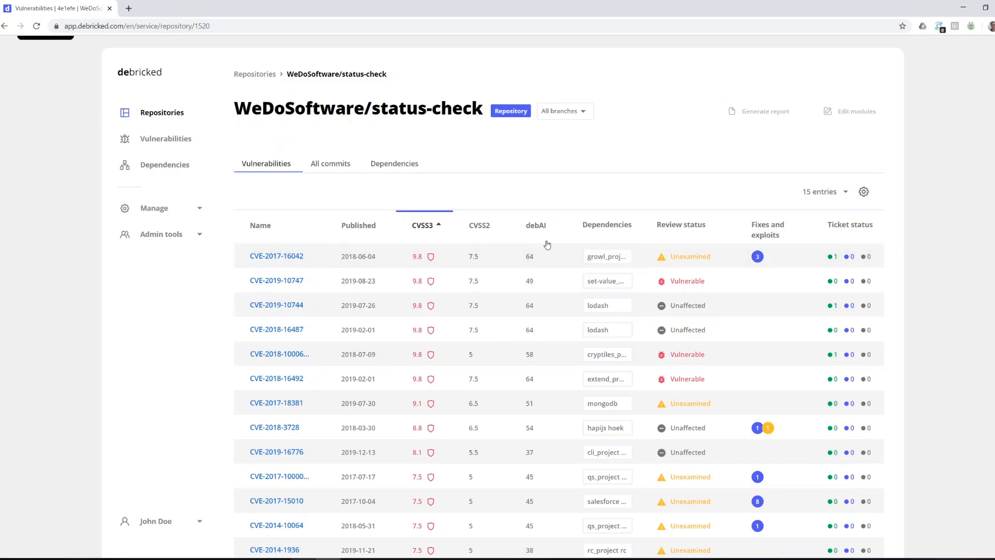
mouse_move(571, 259)
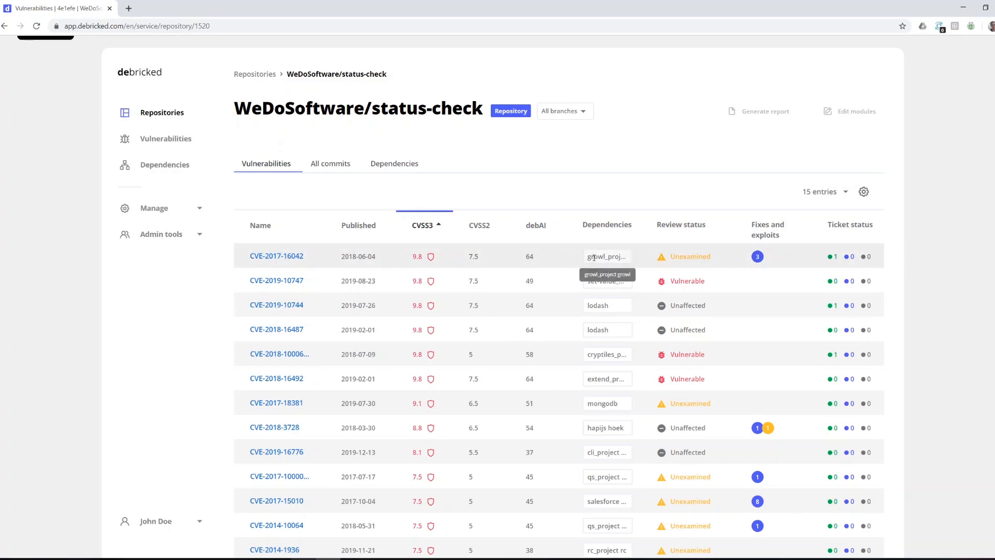
mouse_move(680, 248)
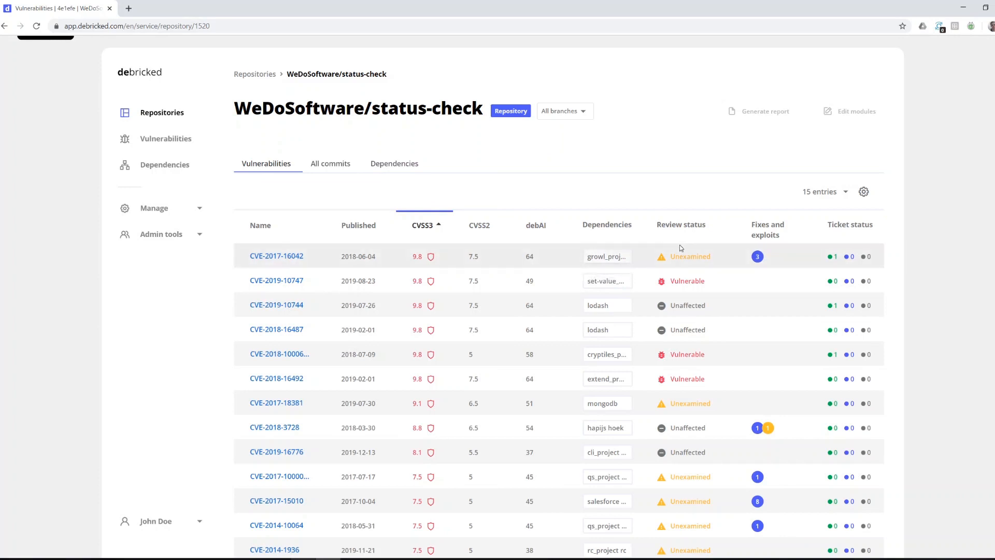
mouse_move(691, 253)
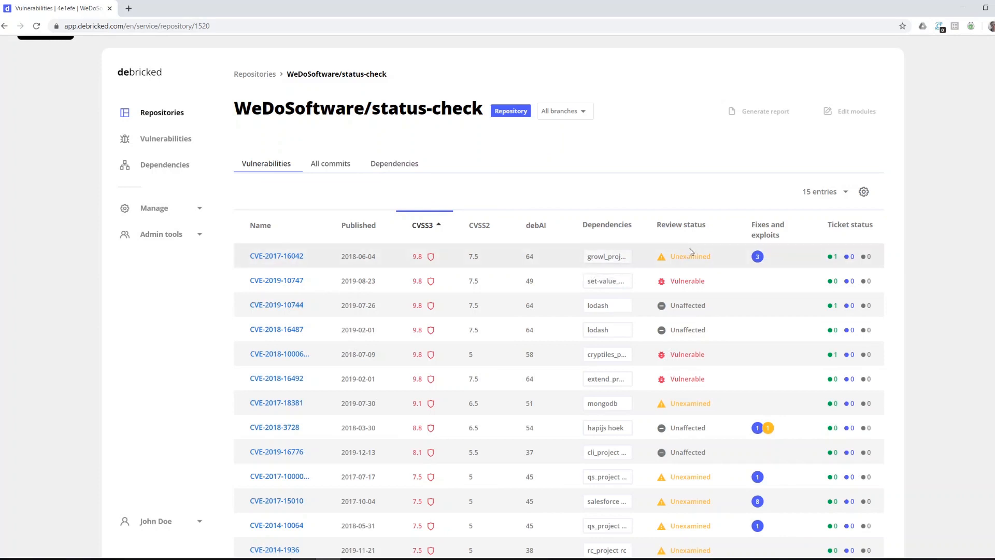
mouse_move(756, 256)
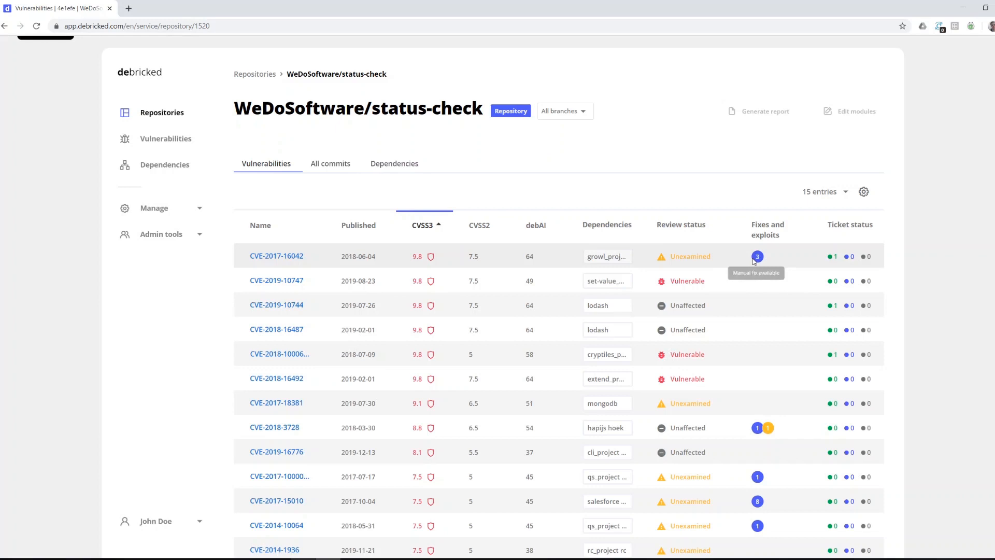
mouse_move(768, 427)
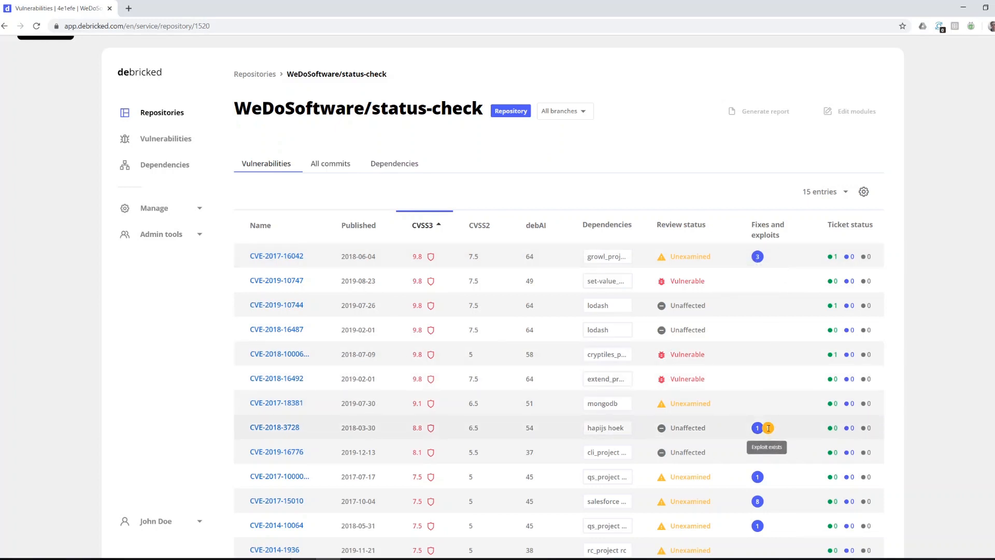
mouse_move(771, 427)
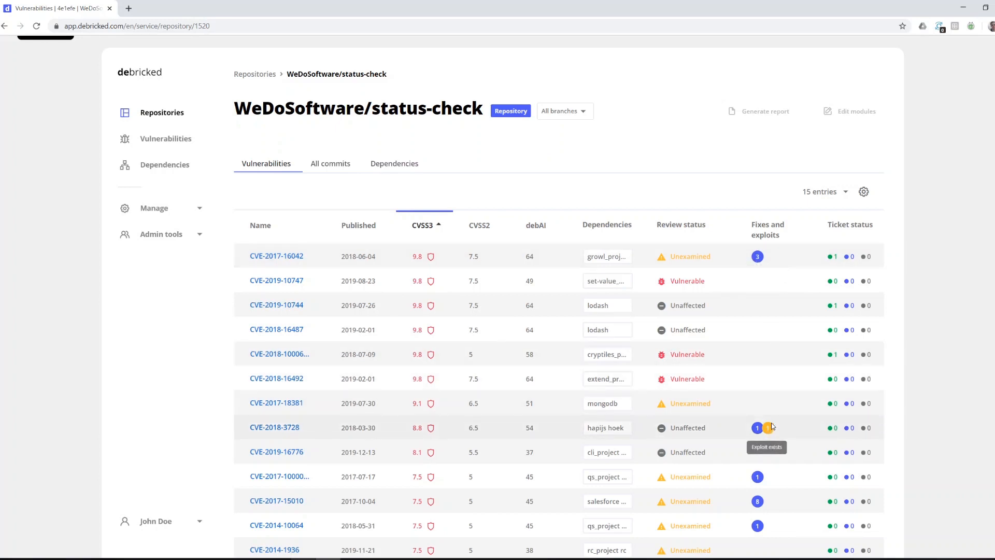
mouse_move(803, 263)
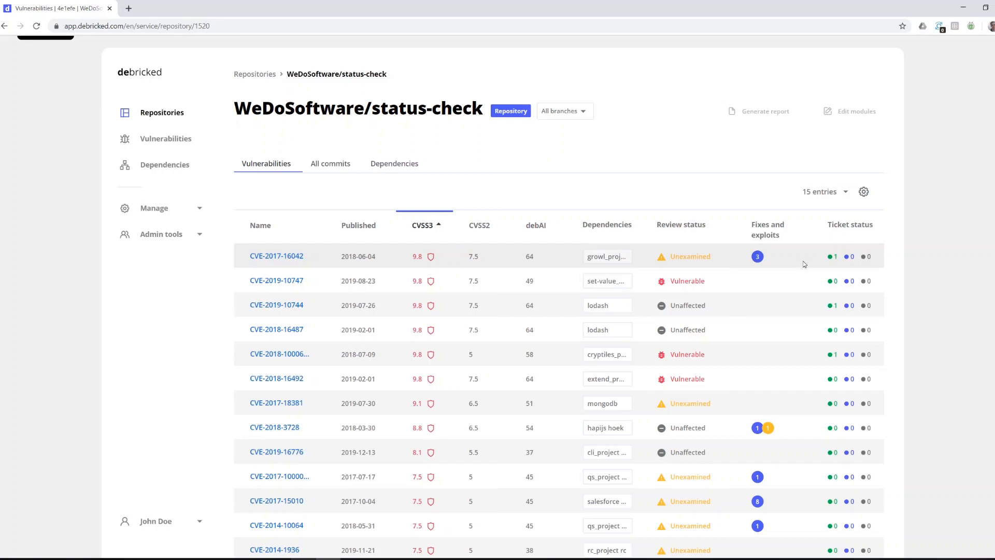
mouse_move(807, 262)
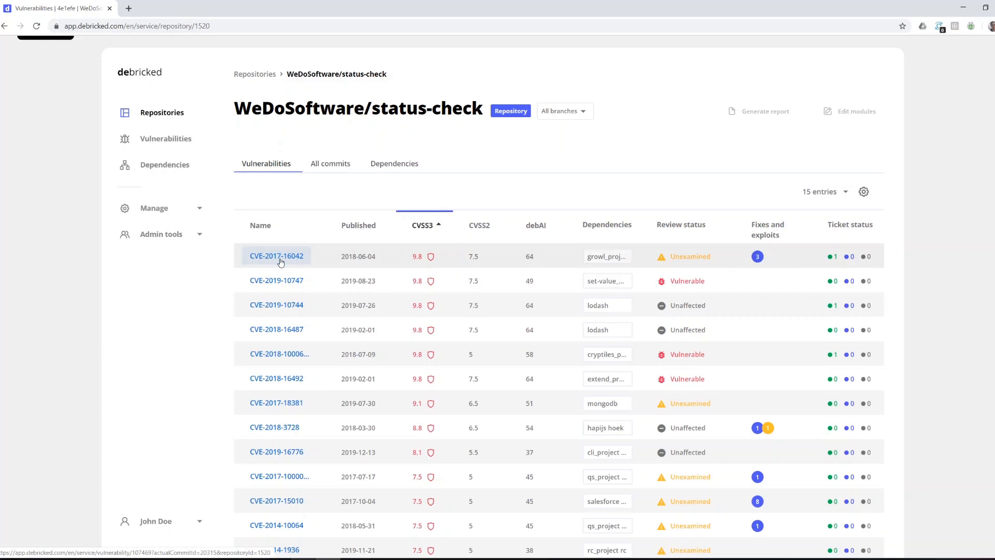
left_click(275, 256)
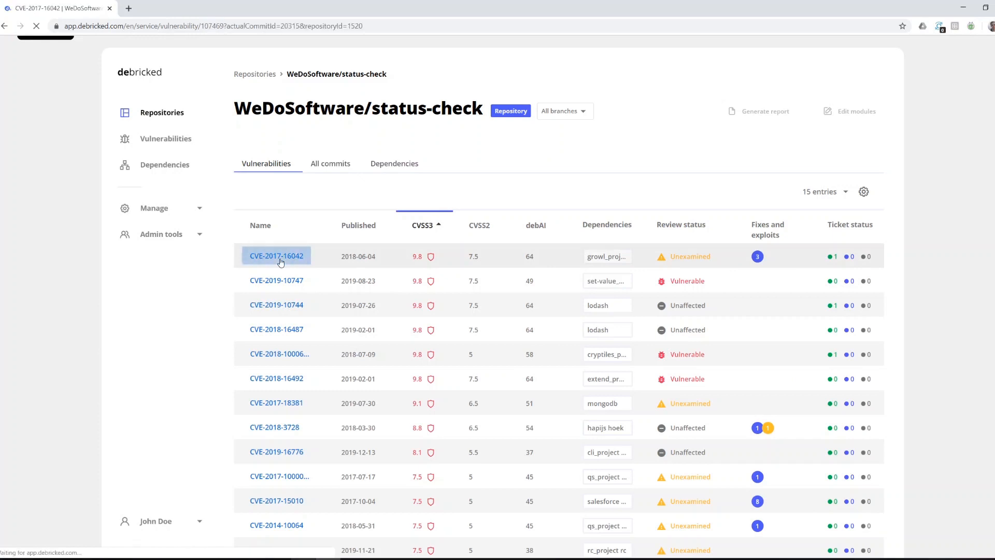
Load the CVE-2017-16042 details page showing its 9.8 critical score and unexamined review status
left_click(275, 256)
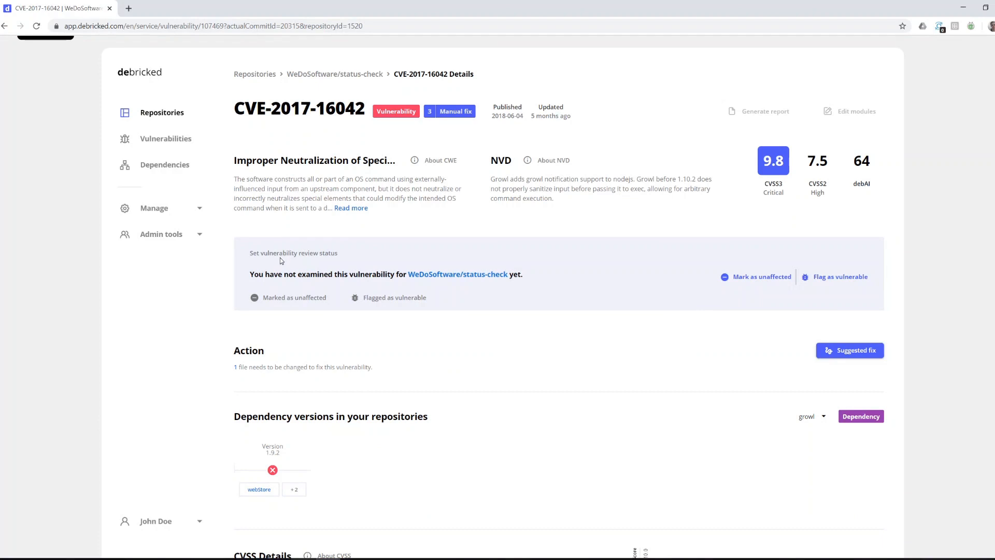
mouse_move(304, 264)
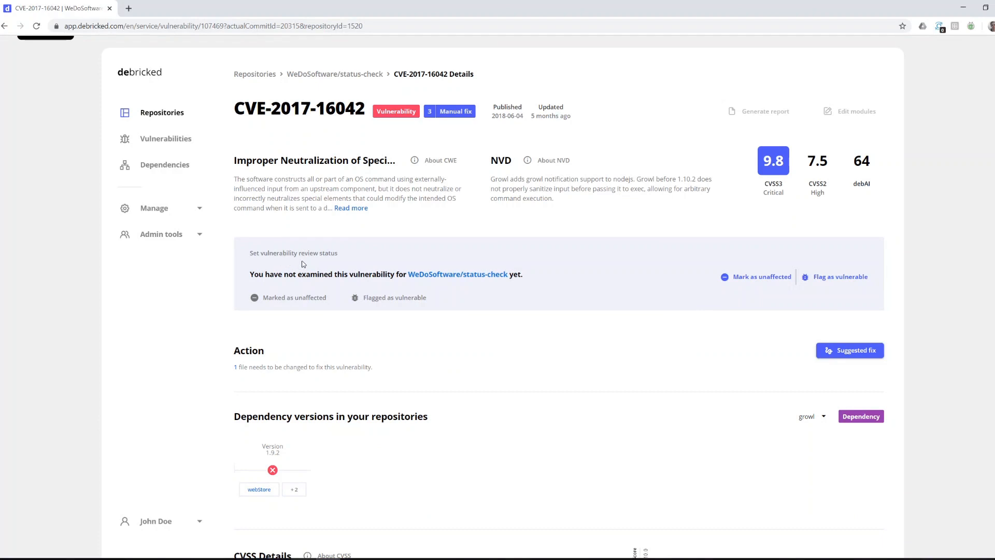
mouse_move(480, 228)
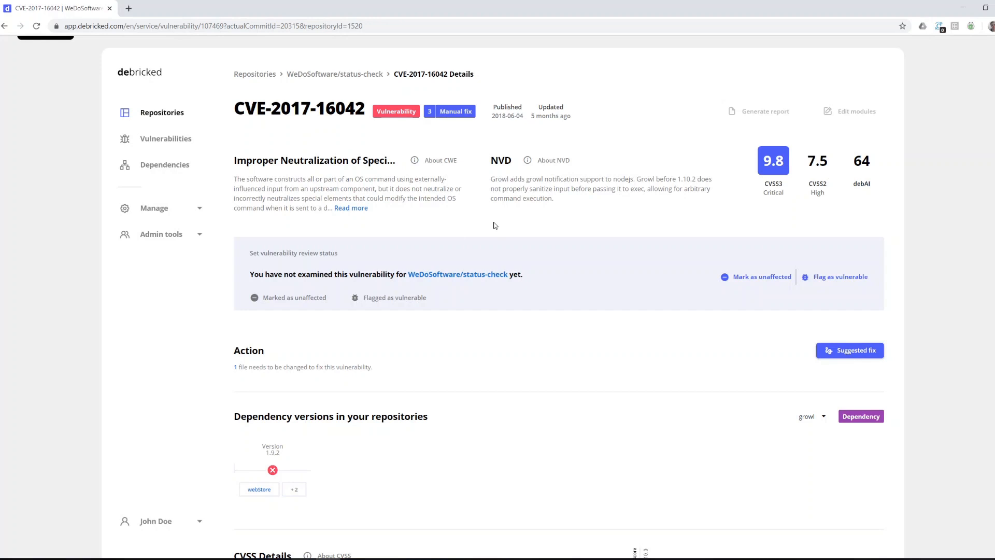
mouse_move(413, 246)
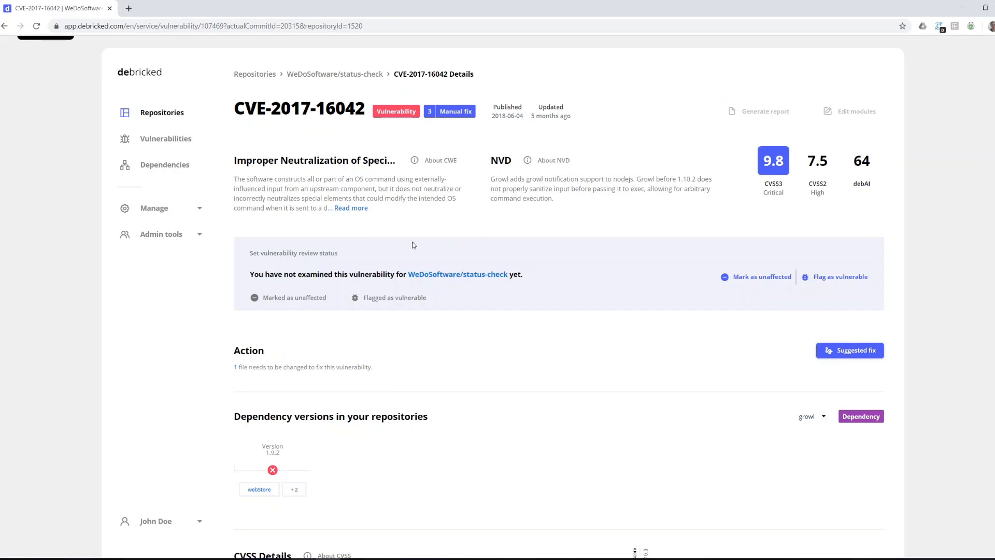
mouse_move(819, 292)
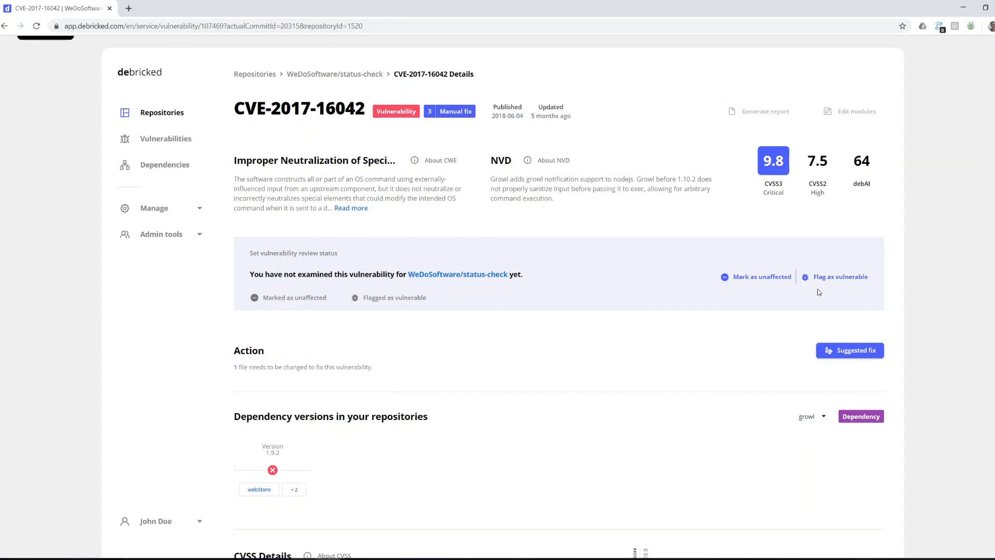
Set the review status to vulnerable, briefly unaffected, then vulnerable again
left_click(840, 276)
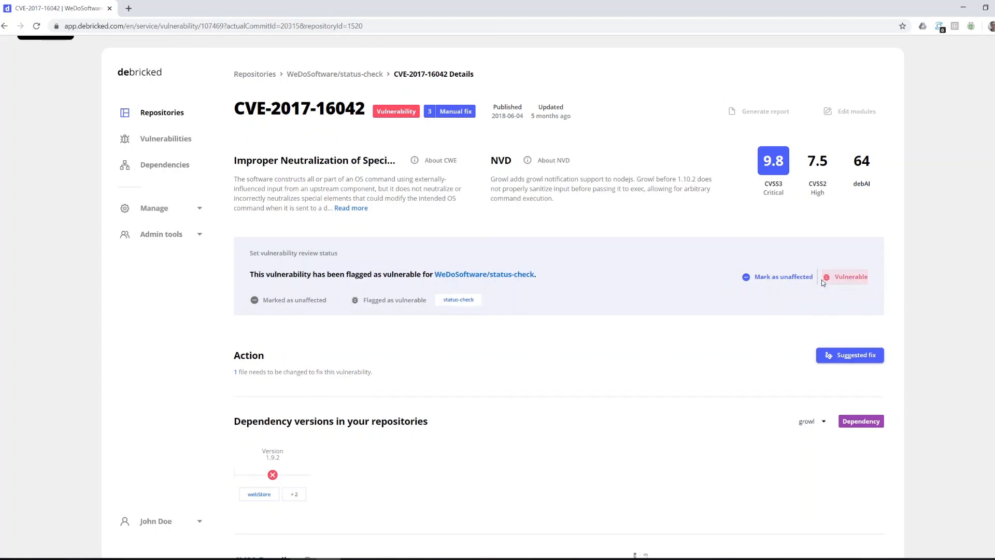
left_click(781, 275)
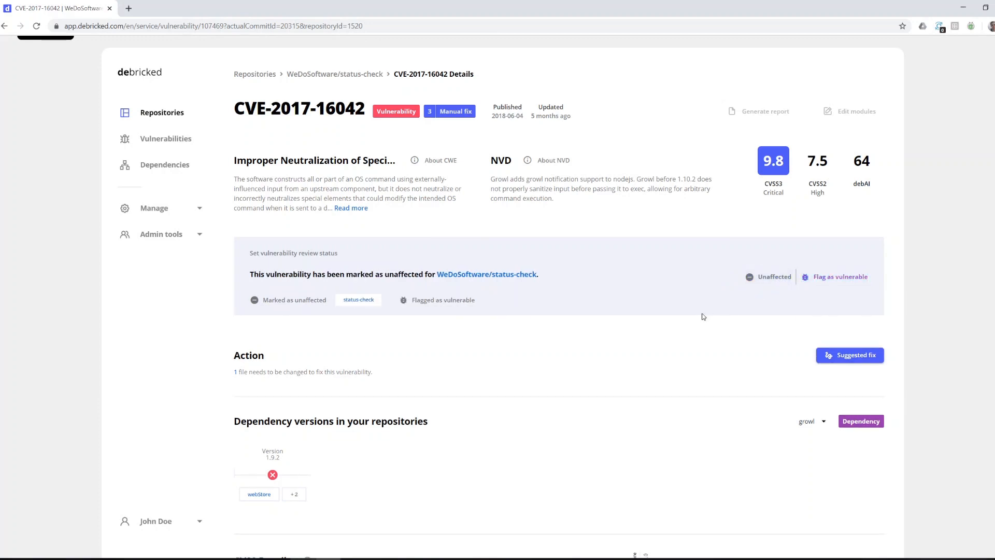
mouse_move(708, 301)
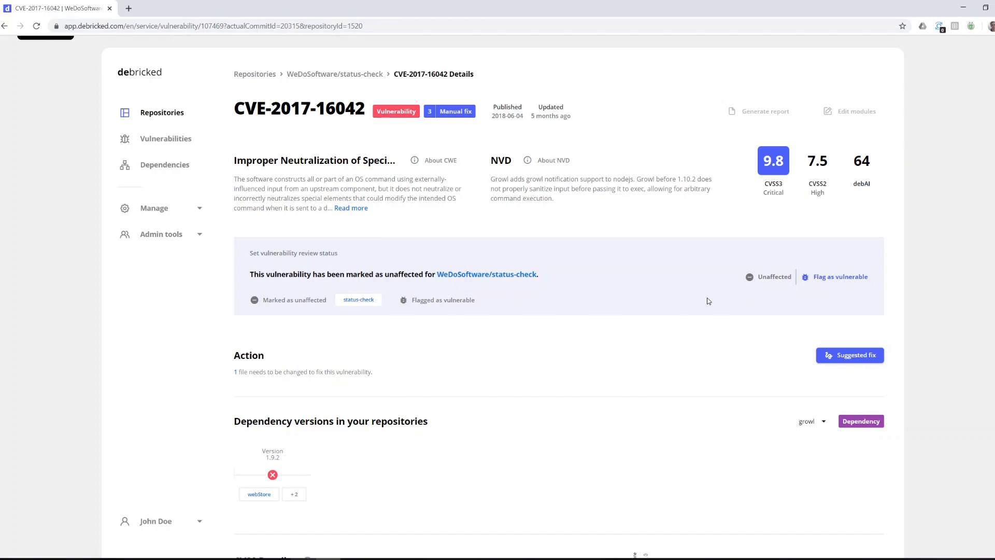
mouse_move(714, 306)
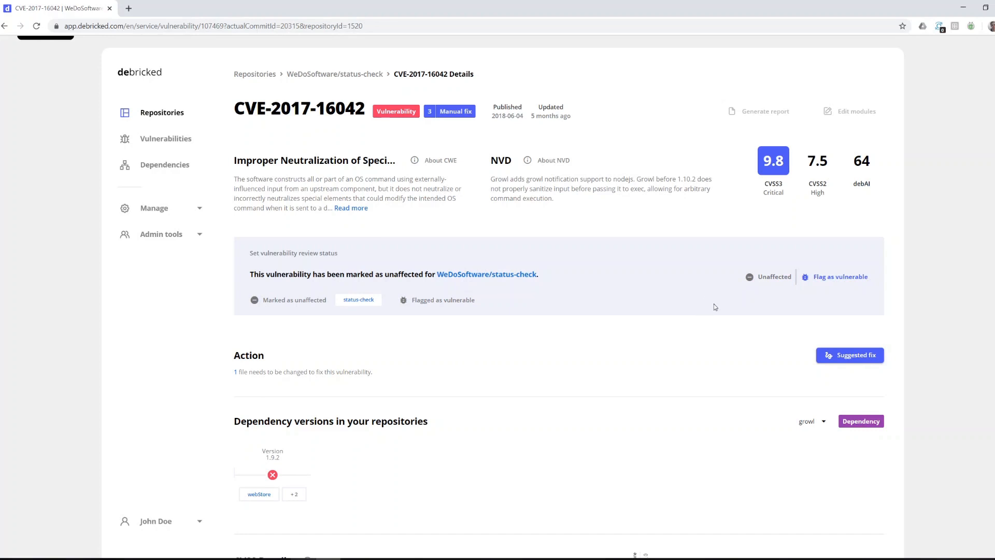
left_click(840, 276)
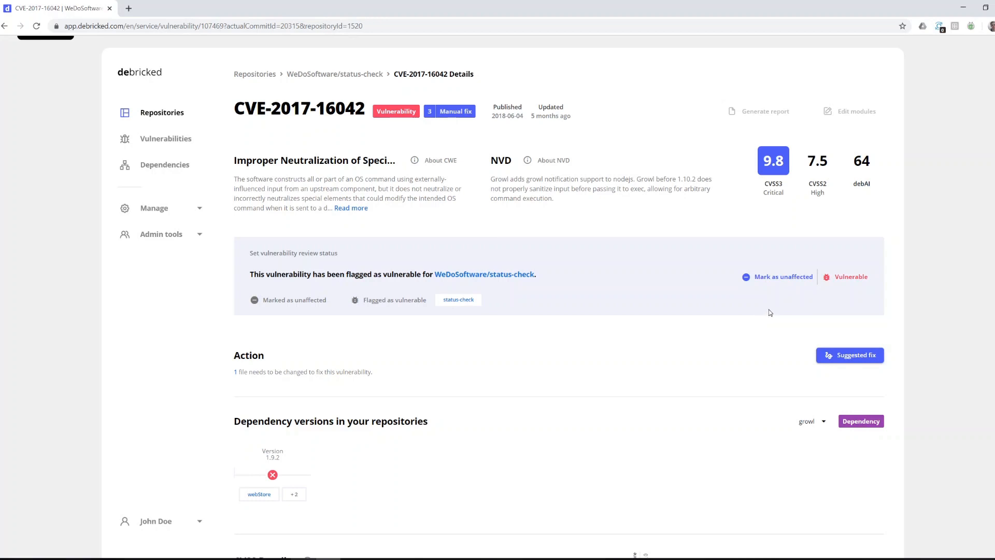
mouse_move(852, 360)
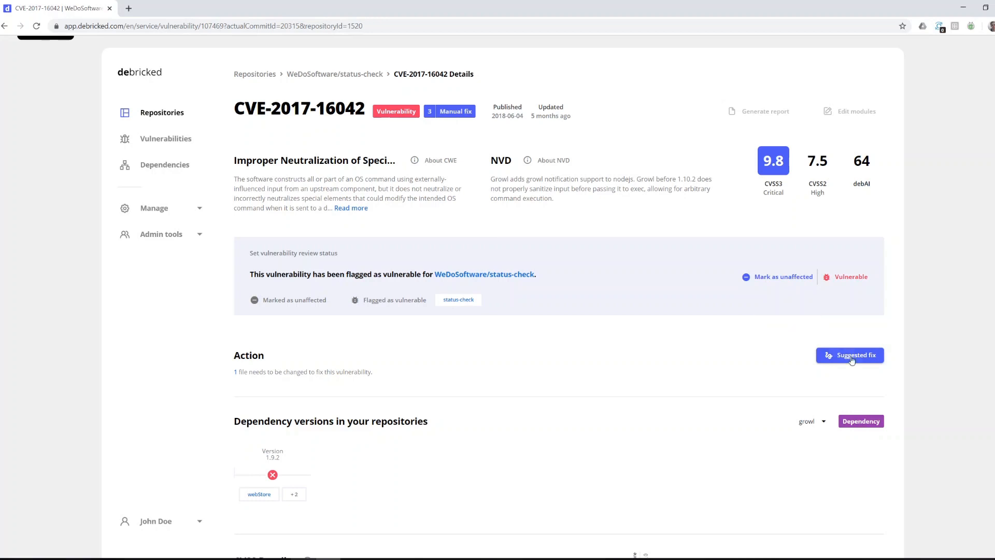
Show the suggested fix diff updating growl from 1.9.2 to 1.10.2 in package-lock.json
left_click(850, 354)
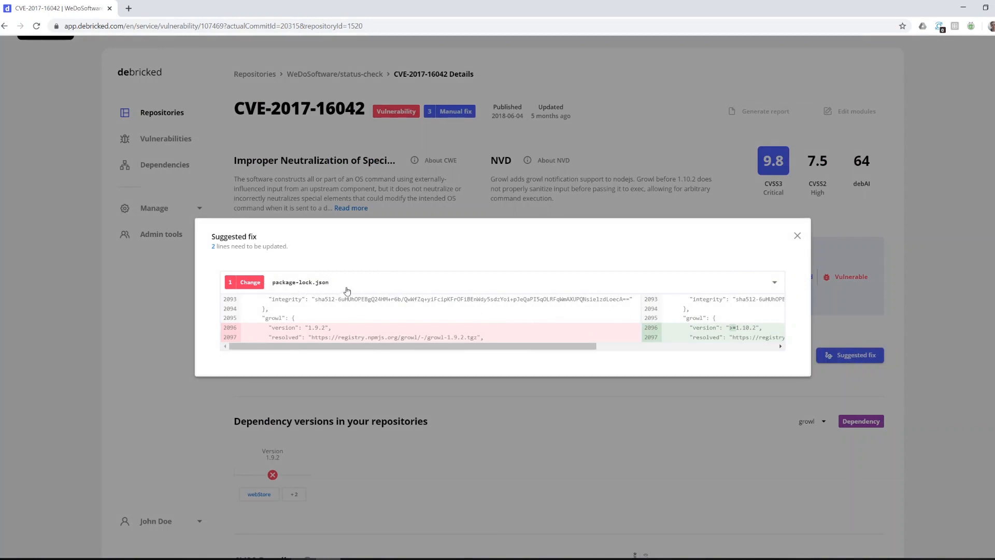
mouse_move(333, 286)
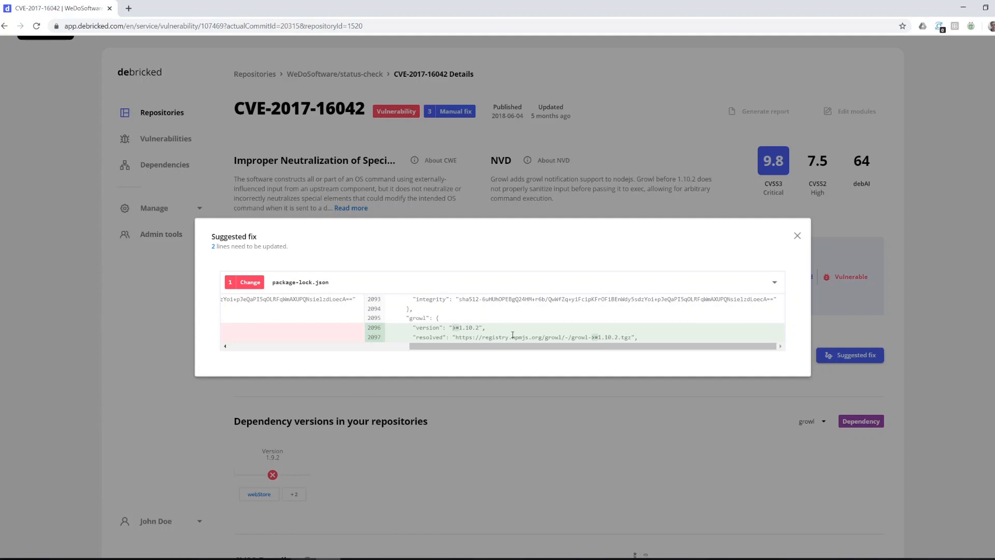
mouse_move(575, 335)
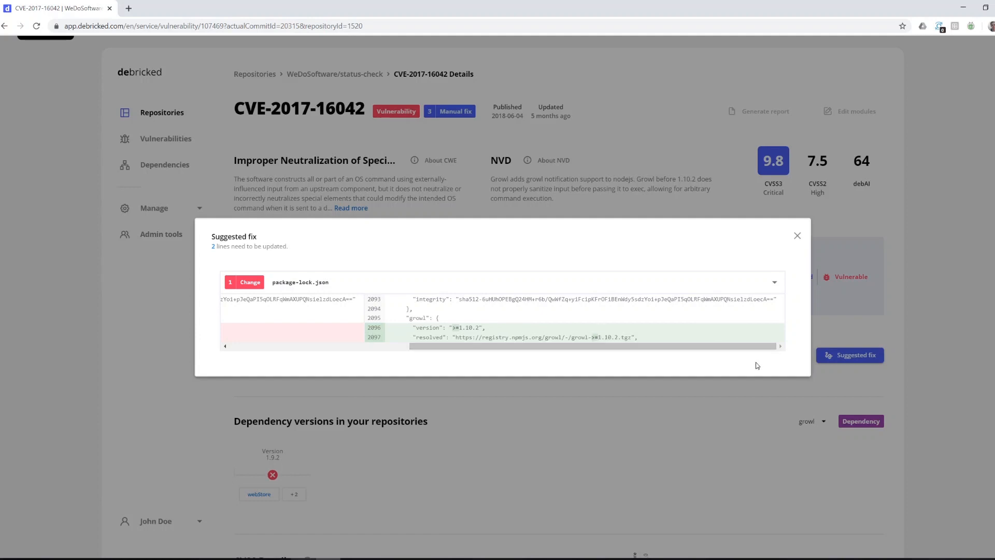
mouse_move(745, 358)
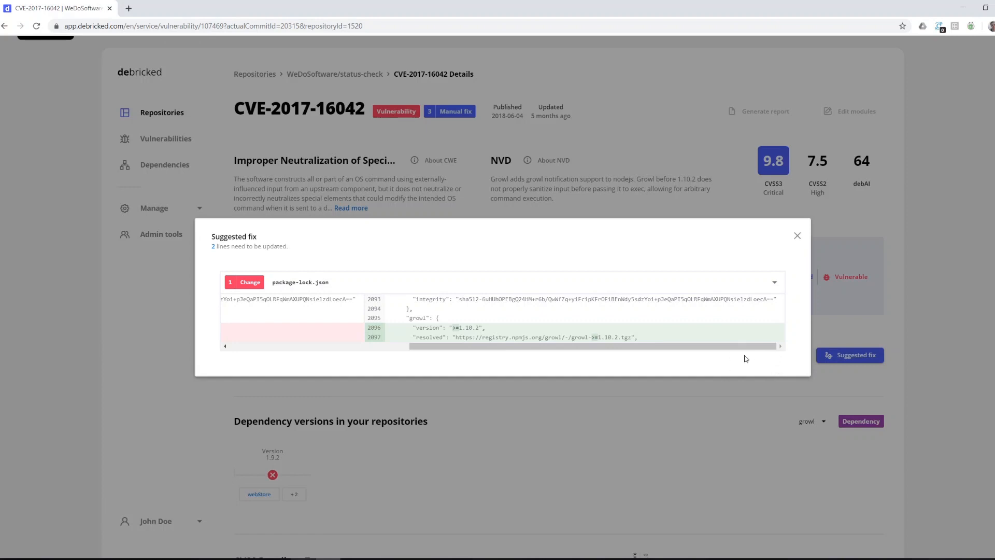